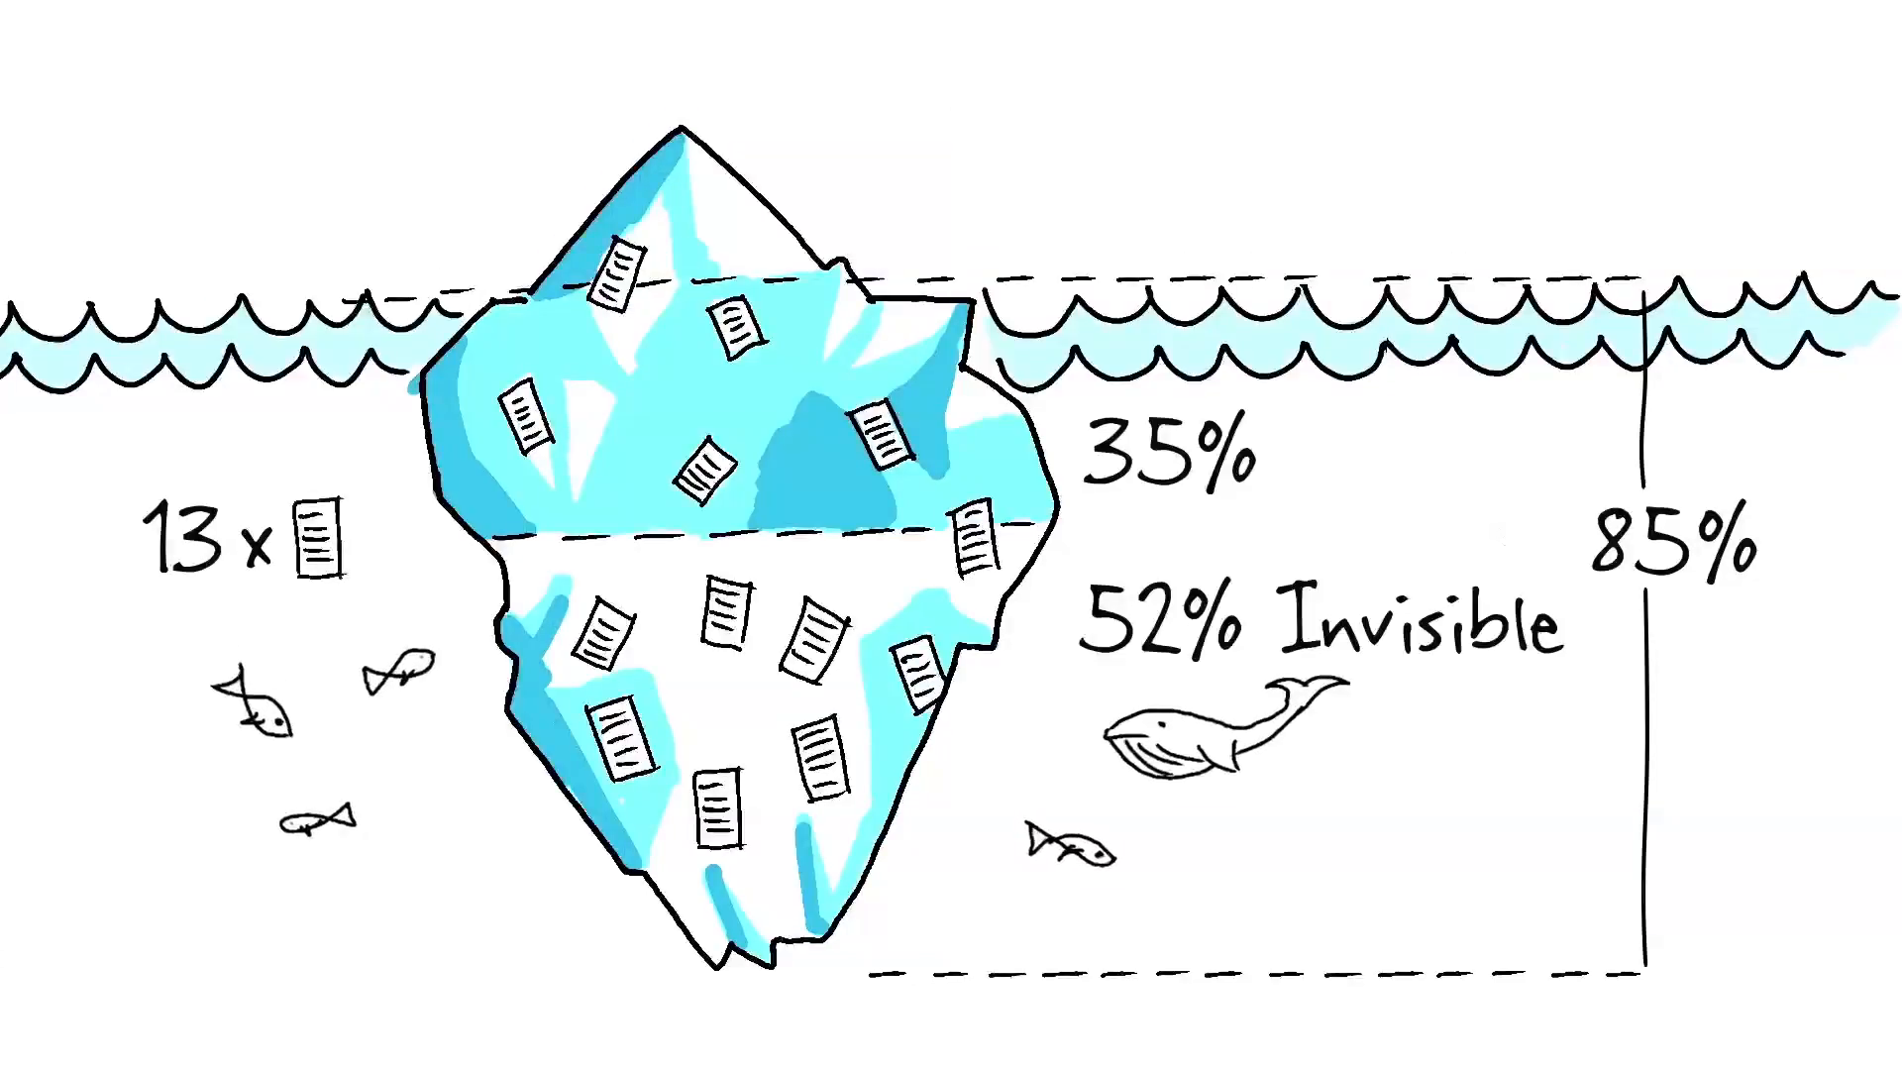
{"action": "type", "text": "Useless"}
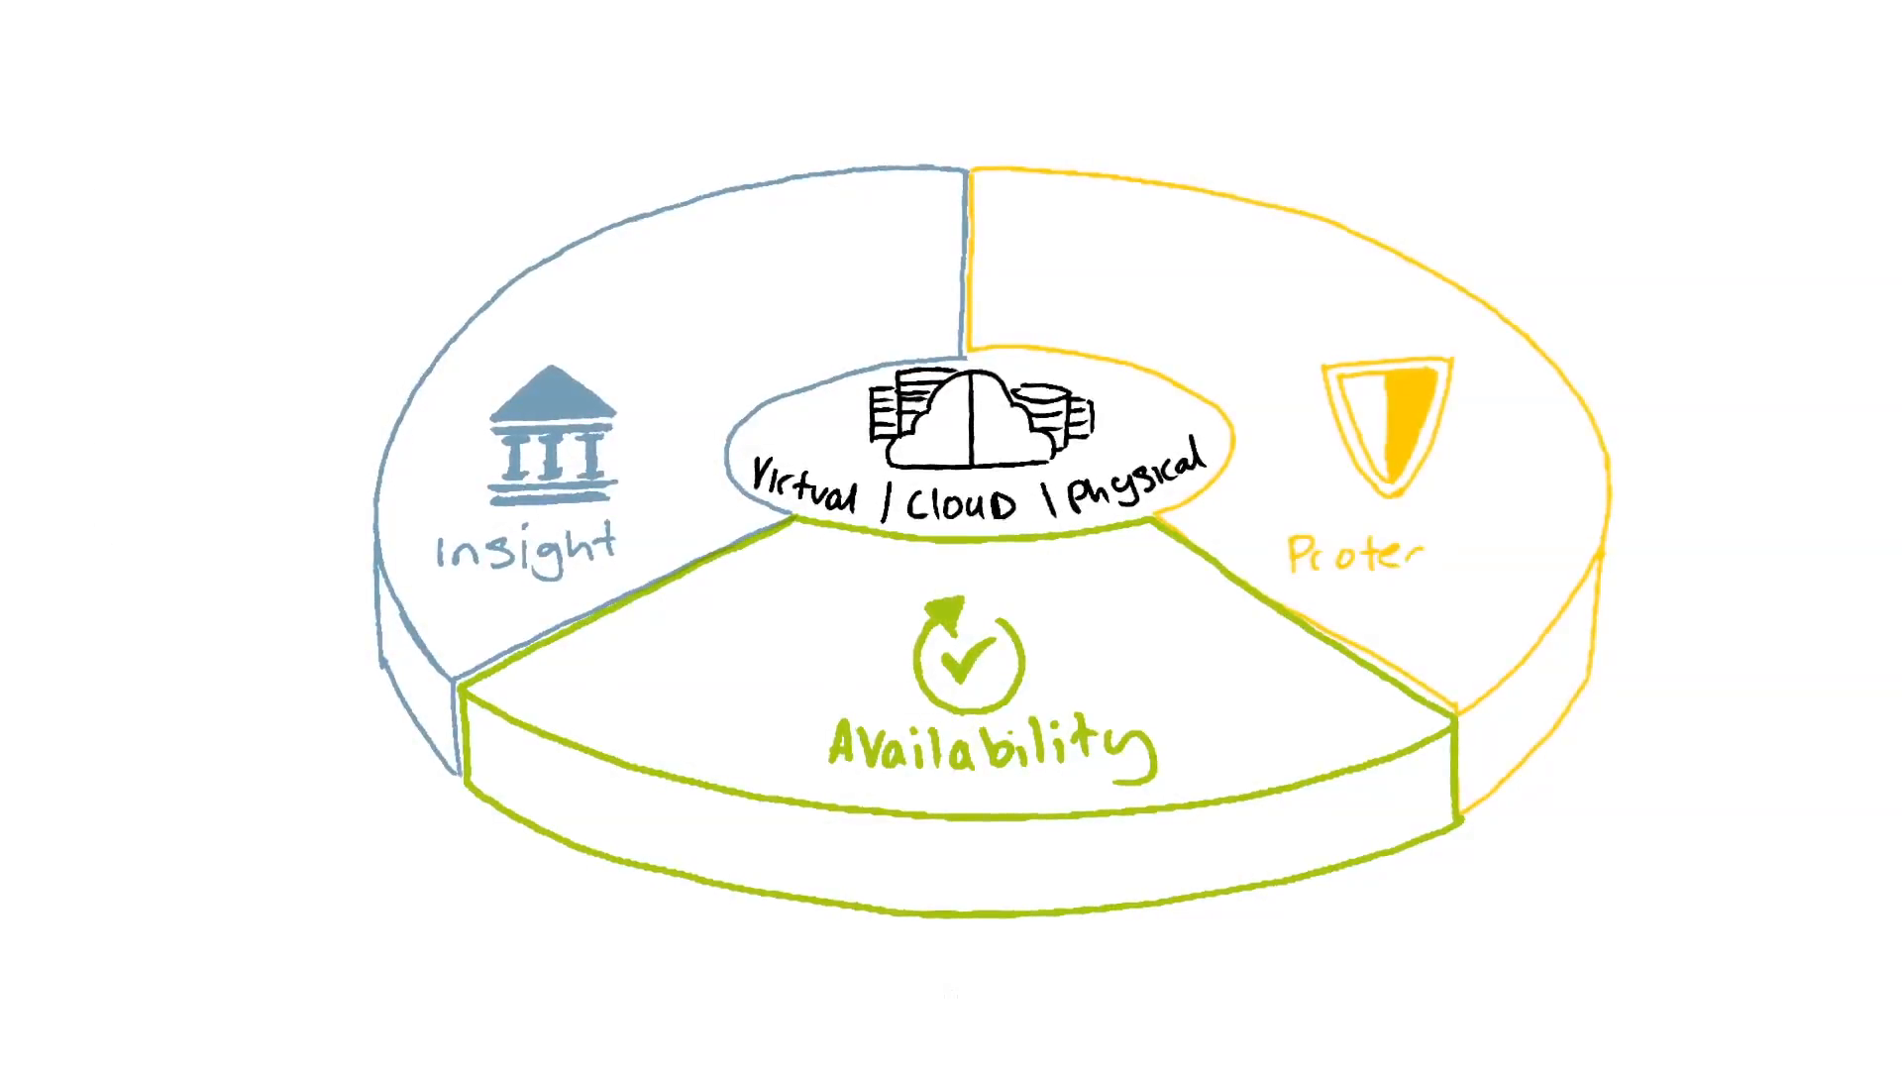
{"action": "type", "text": "Protection"}
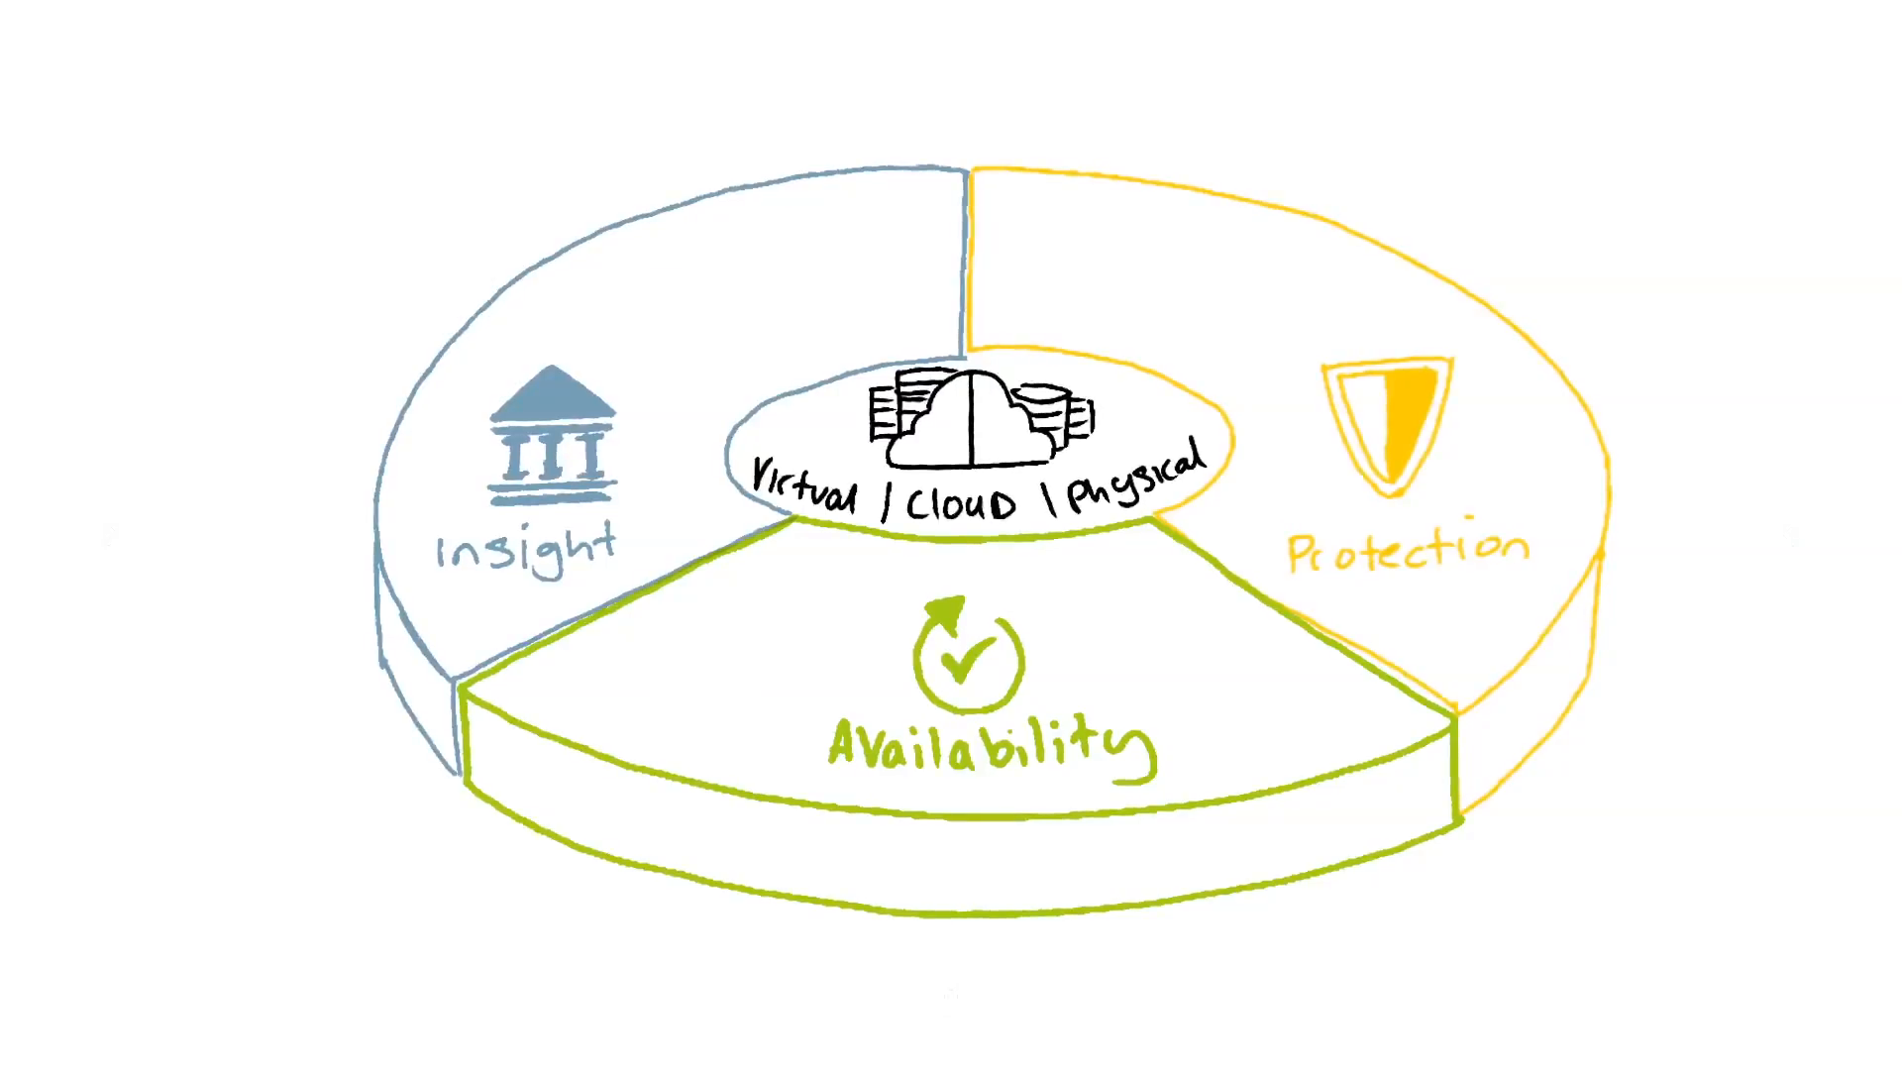
{"action": "type", "text": "360 Data Management"}
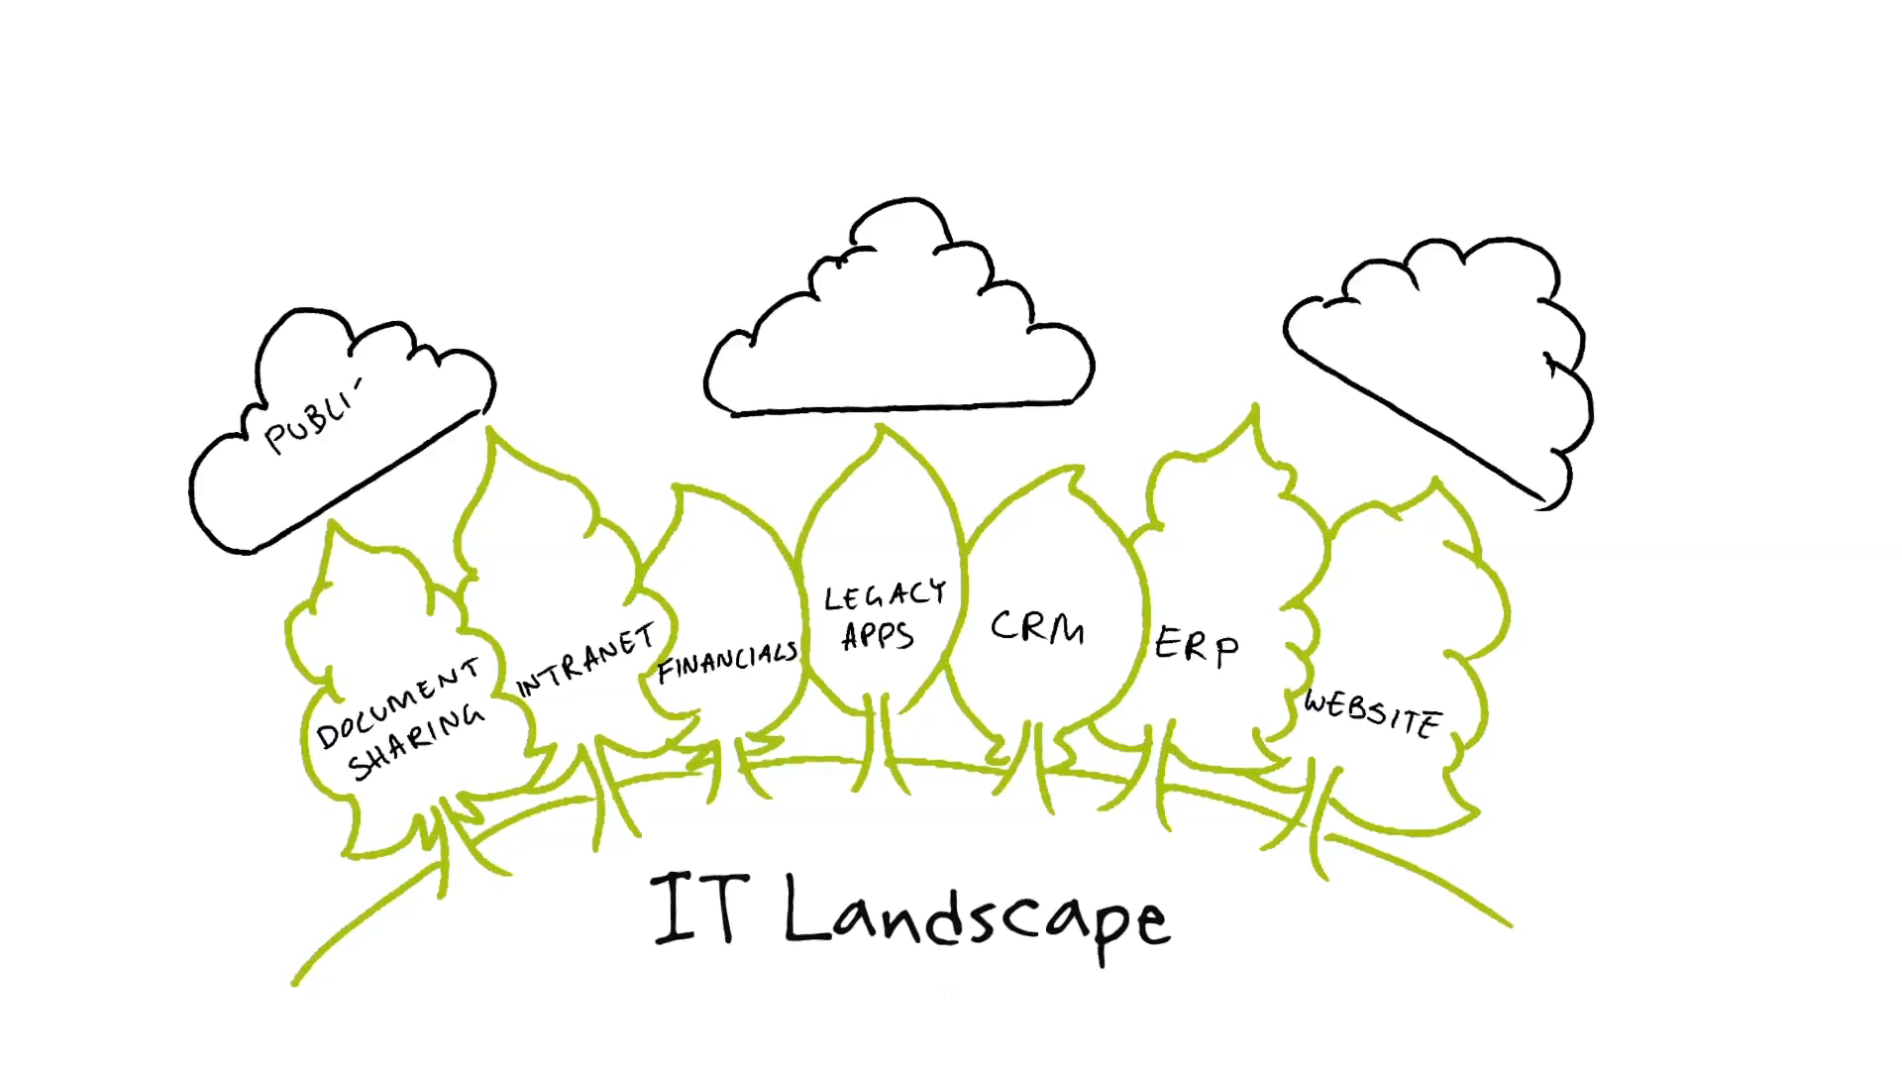
{"action": "type", "text": "PRIVATE/HYBRID CLOUD"}
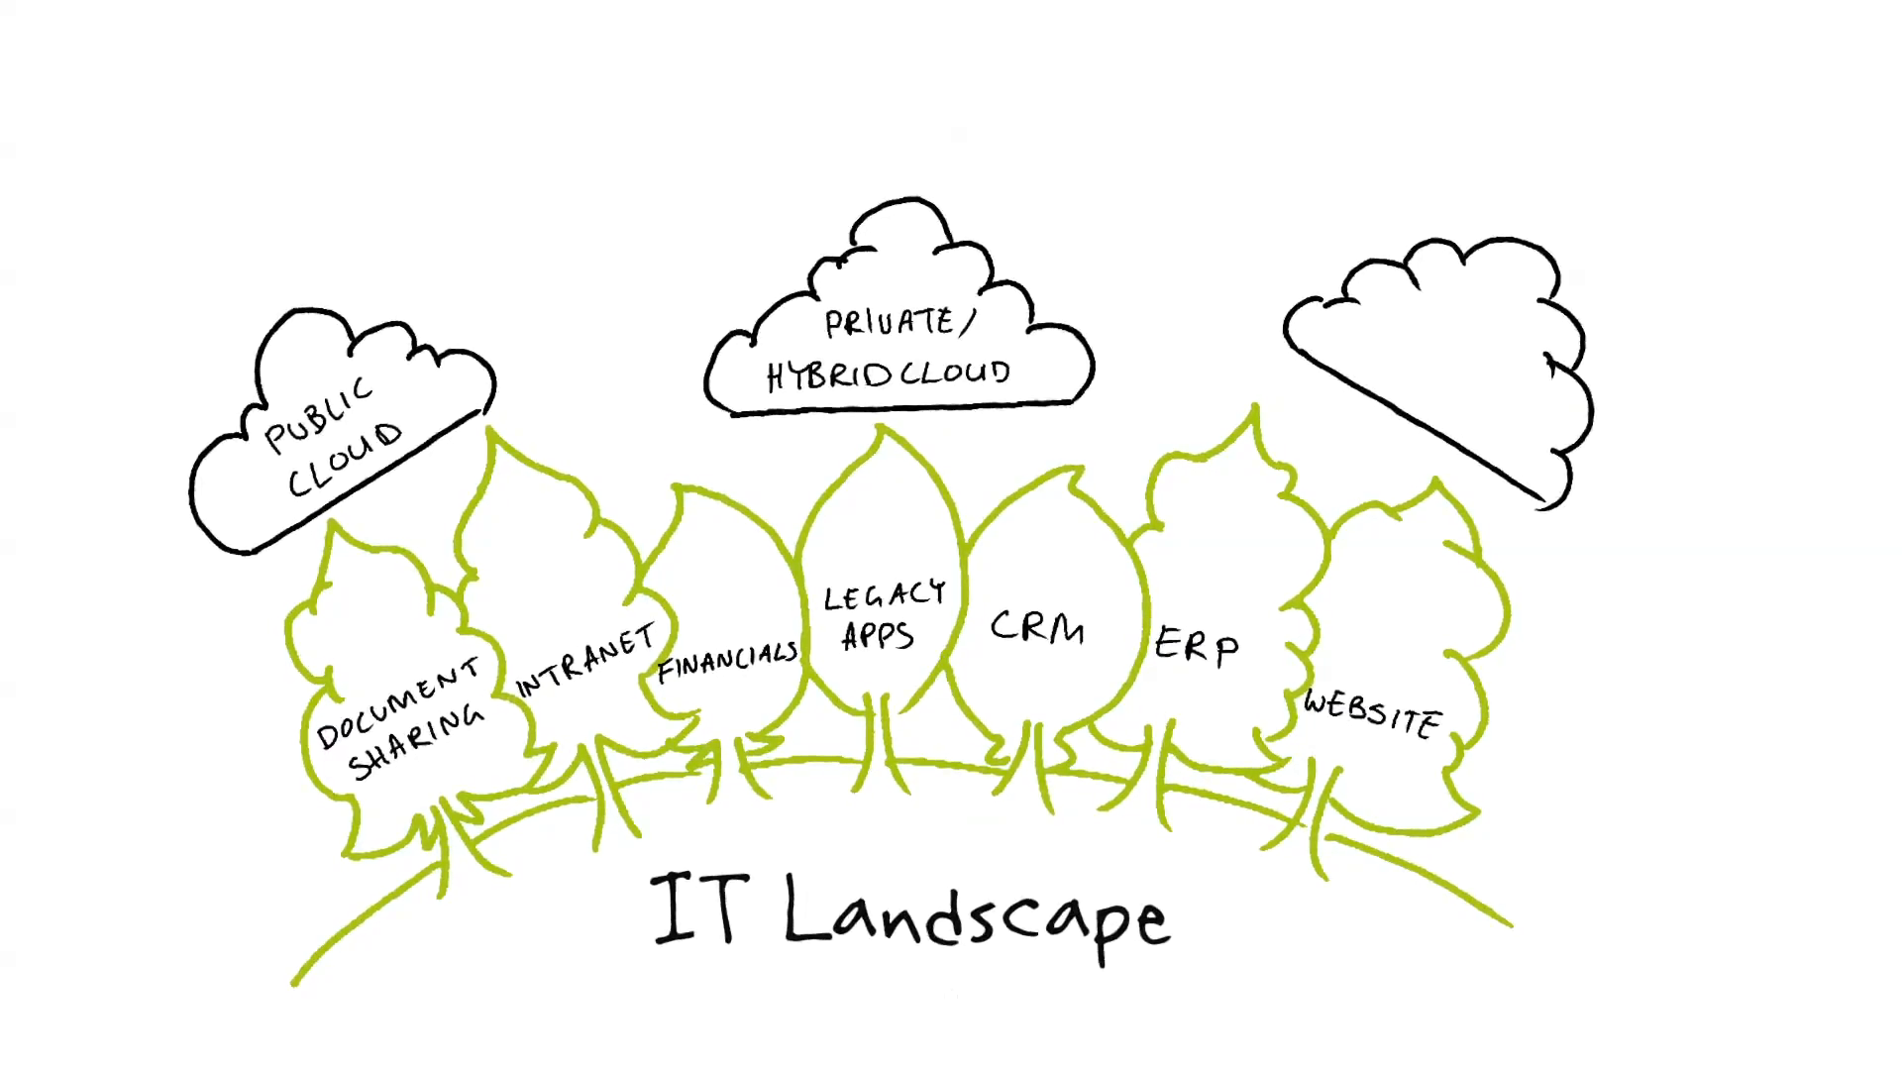